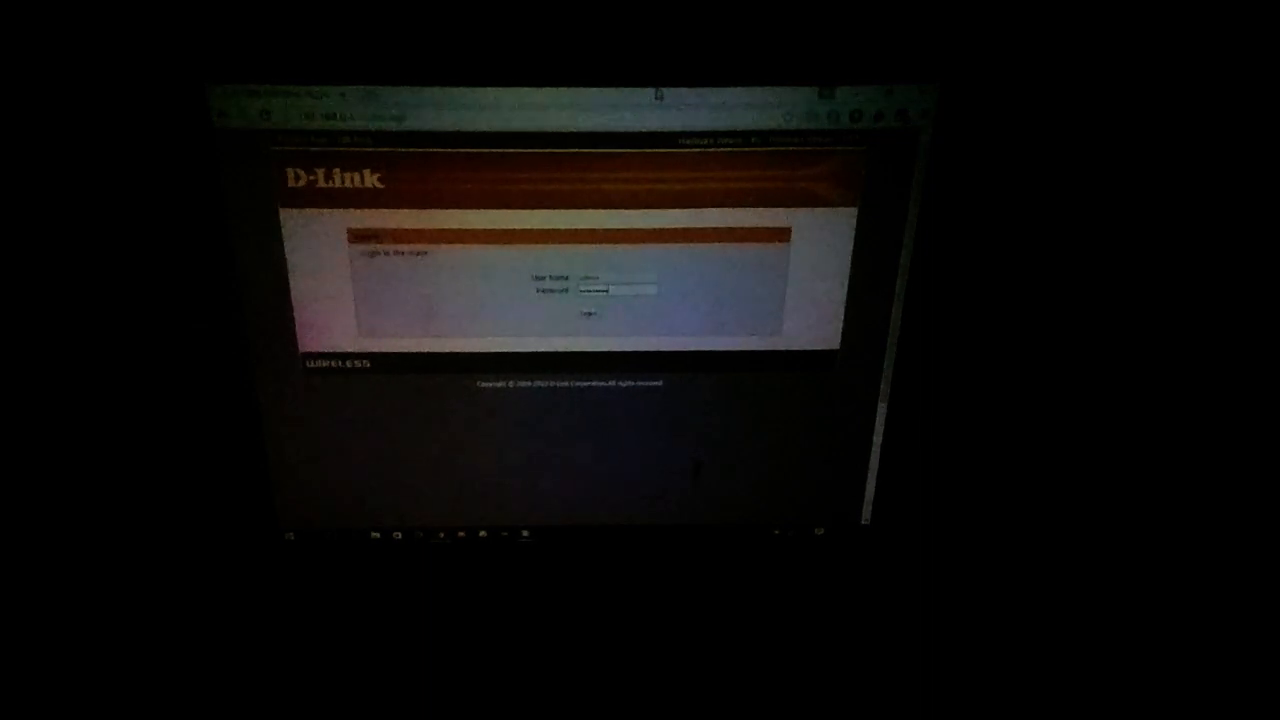
Log in as admin to reach the router's network settings and status overview.
click(588, 316)
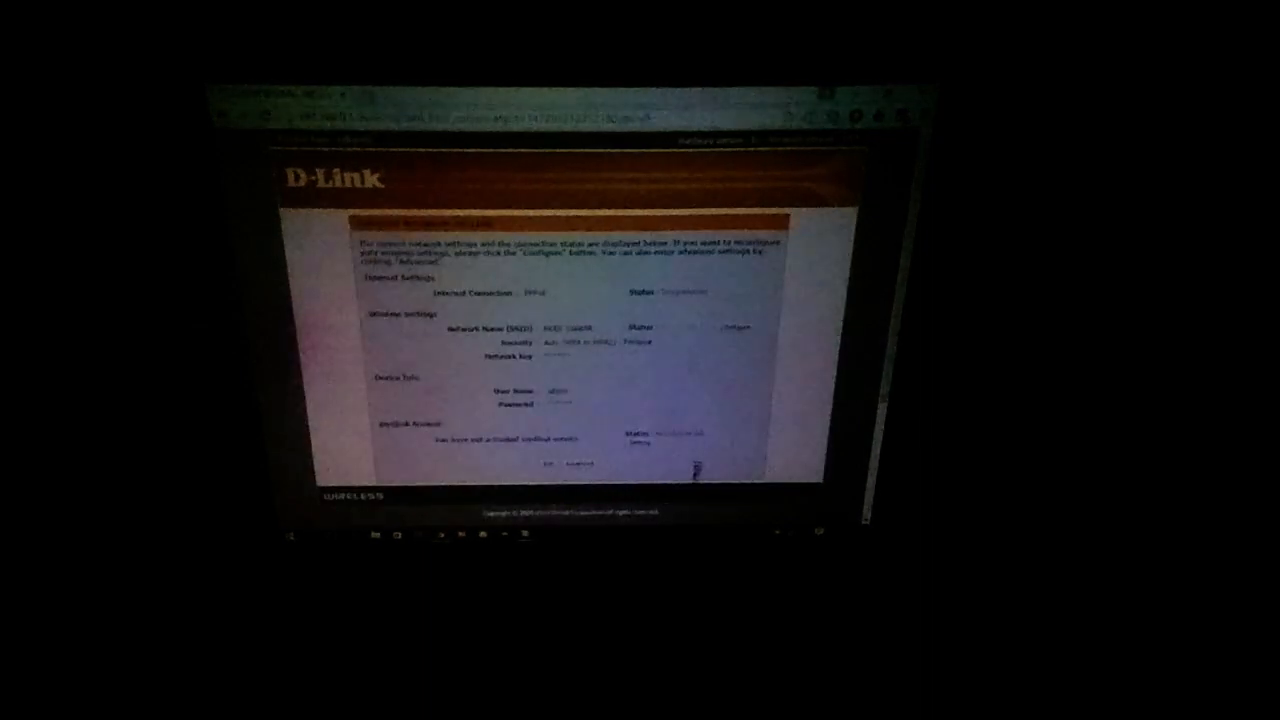